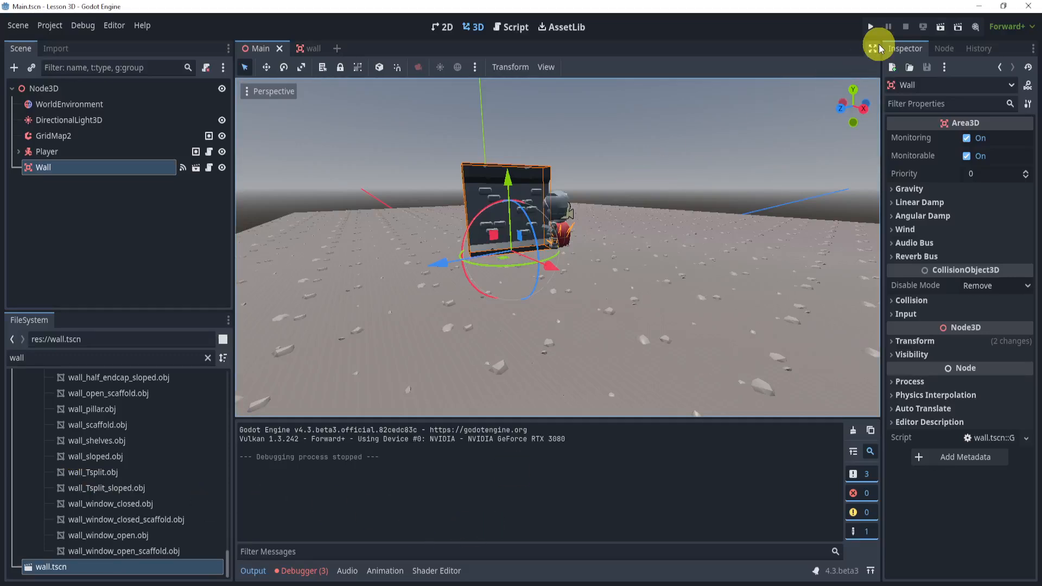
Step: Run the game briefly to test the current wall behaviour
left_click(870, 27)
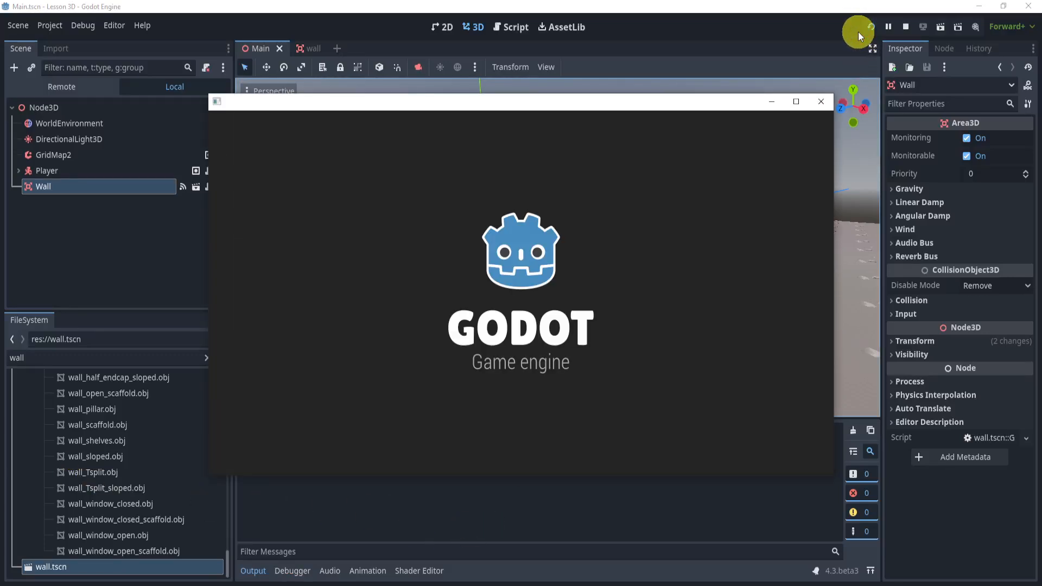
left_click(870, 26)
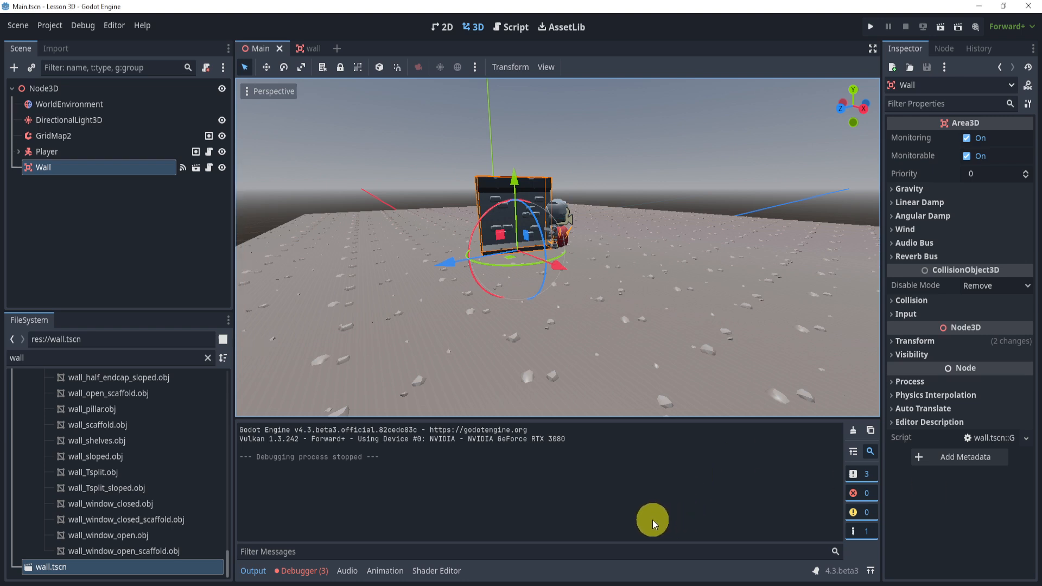
mouse_move(527, 264)
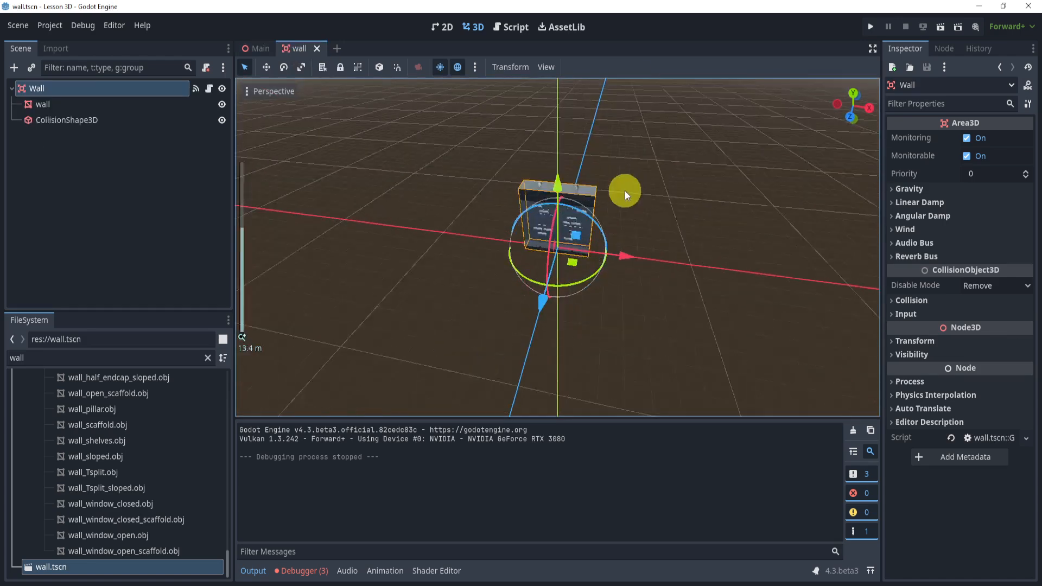
Step: Select the wall MeshInstance3D node under Wall to show its mesh properties
left_click(67, 121)
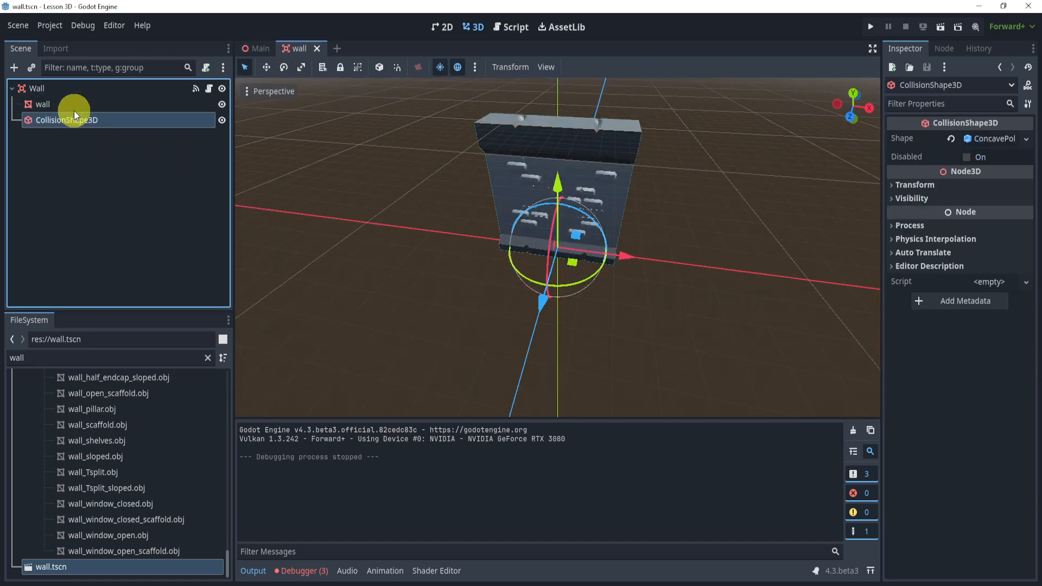
left_click(42, 104)
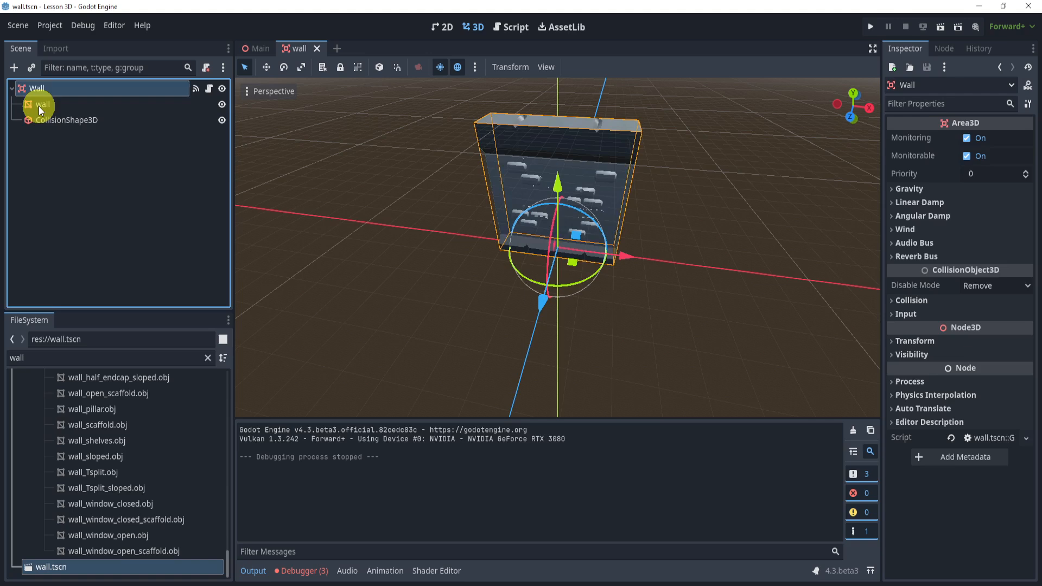
left_click(66, 121)
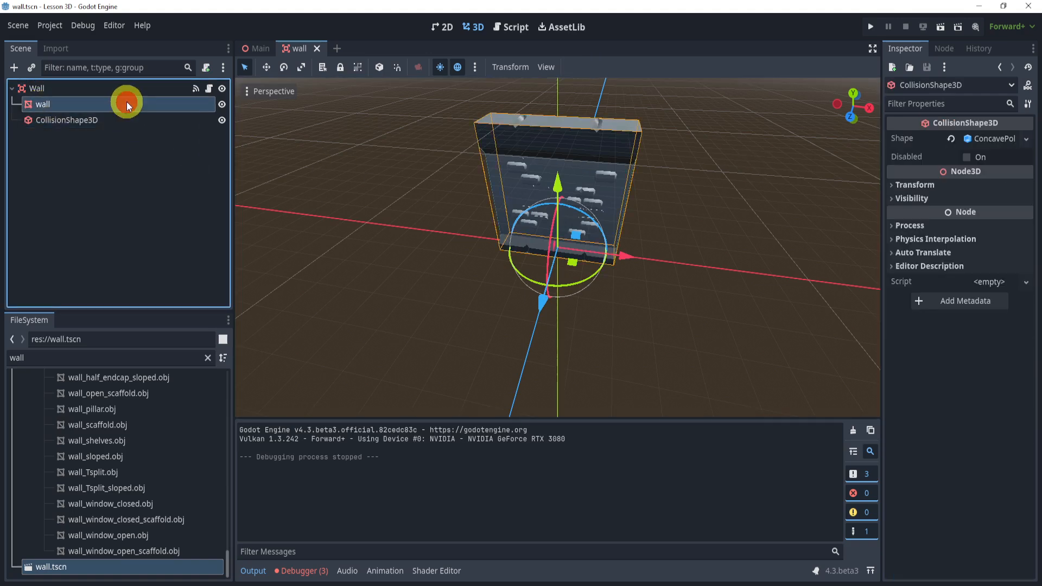
left_click(42, 104)
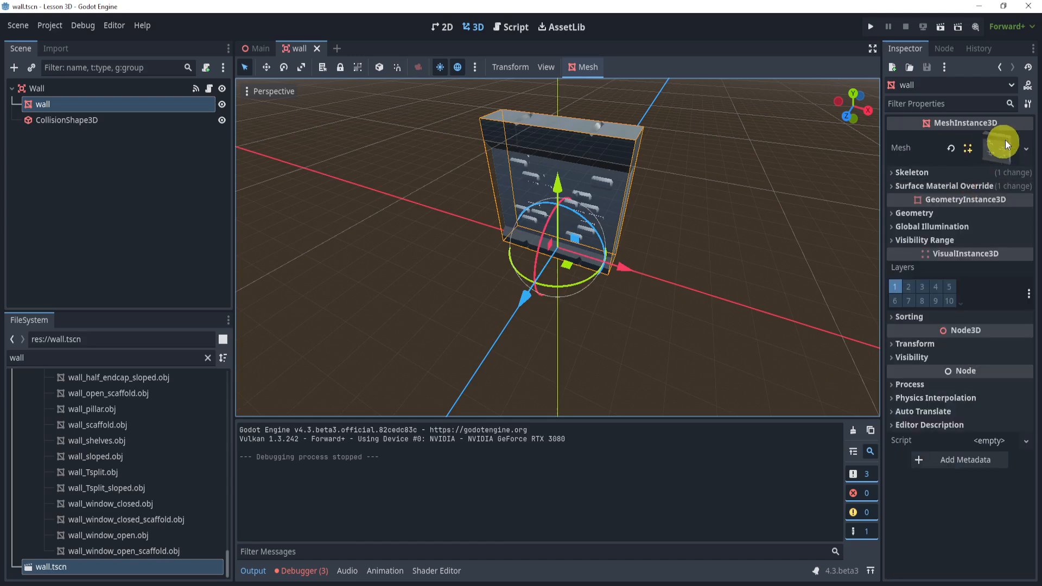
Step: Assign the mesh's Surface 0 material as Surface Material Override 0 and reveal its settings
left_click(944, 185)
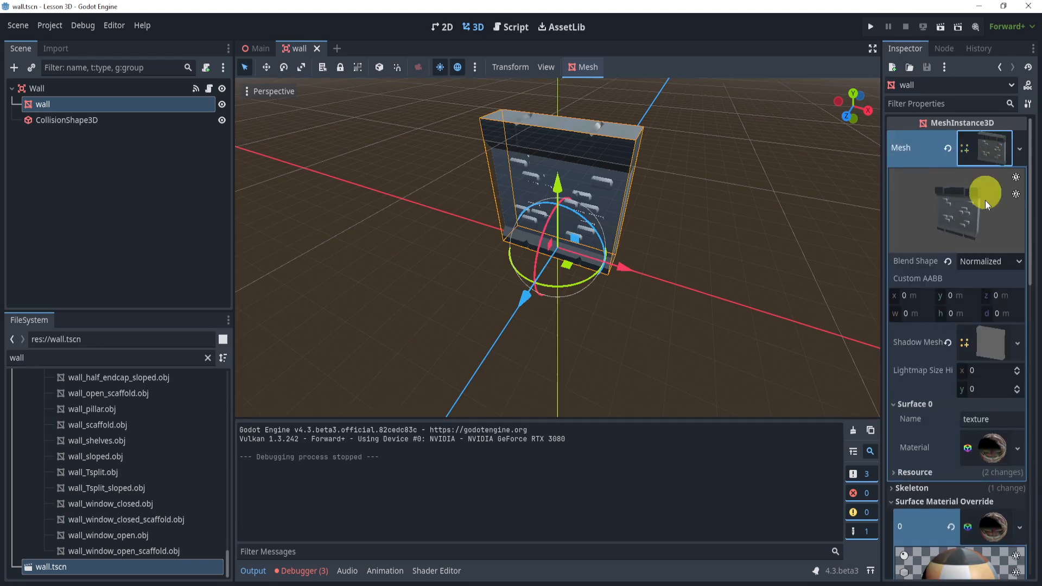
mouse_move(921, 447)
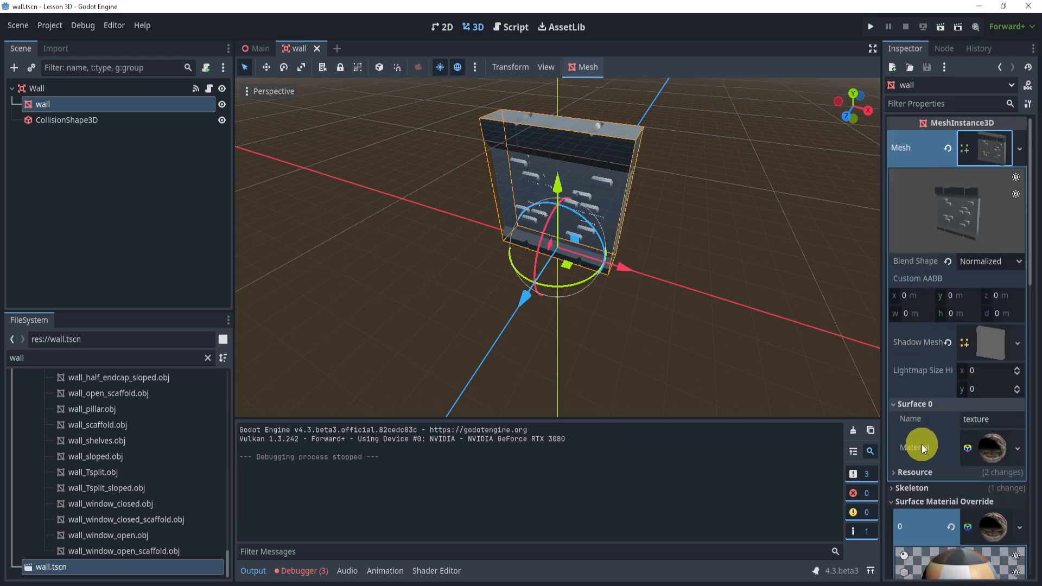
scroll("down", 3)
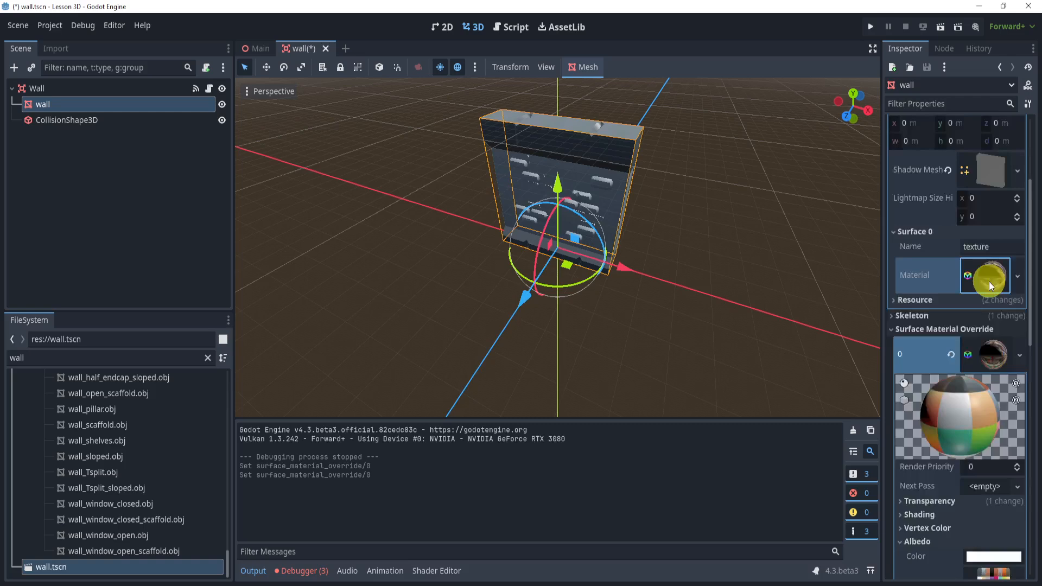
scroll("down", 3)
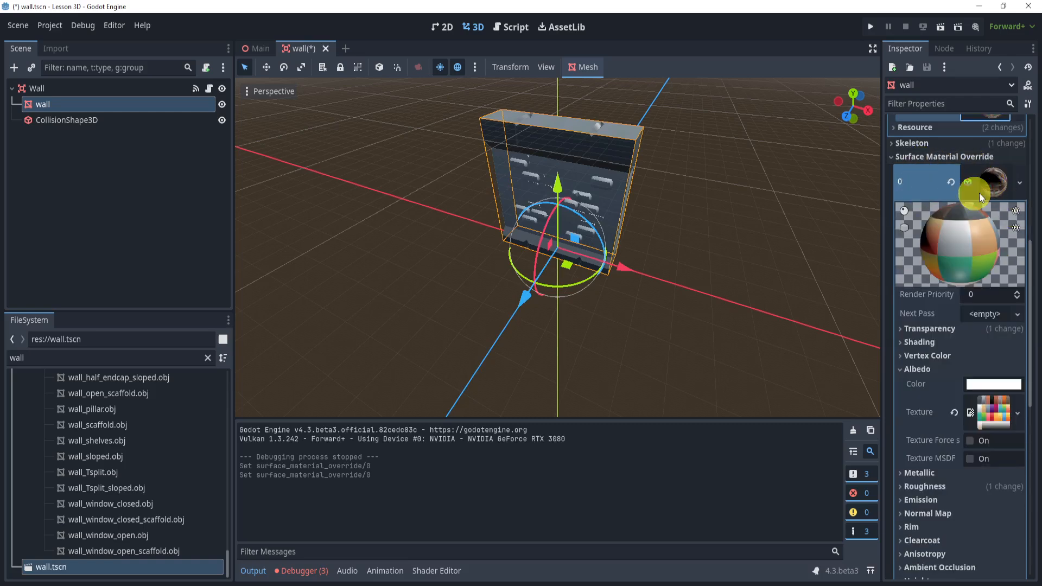
scroll("down", 3)
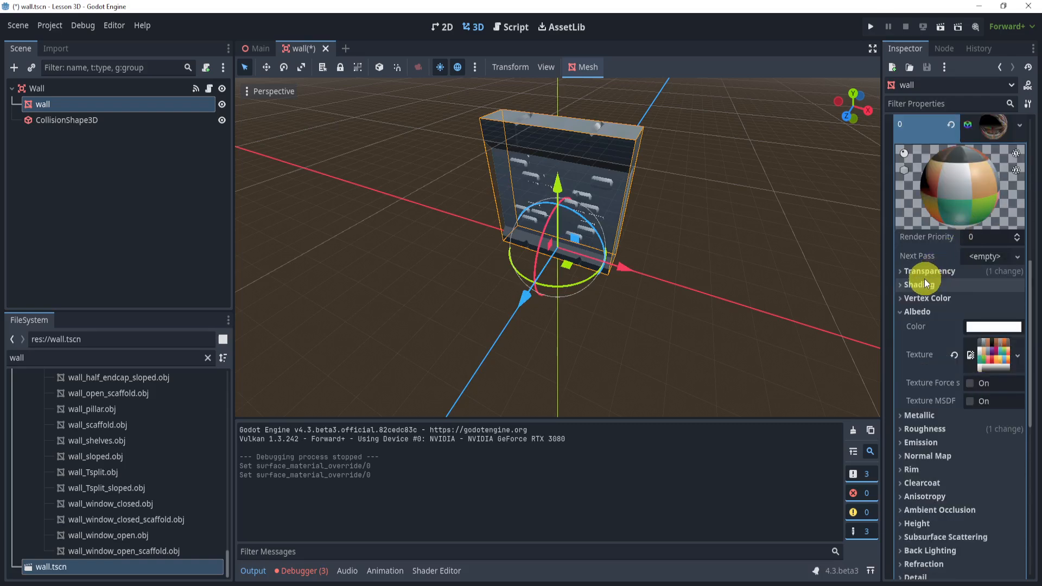
Step: Set the override material's Transparency mode to Alpha, then go to the Wall node's script
left_click(930, 271)
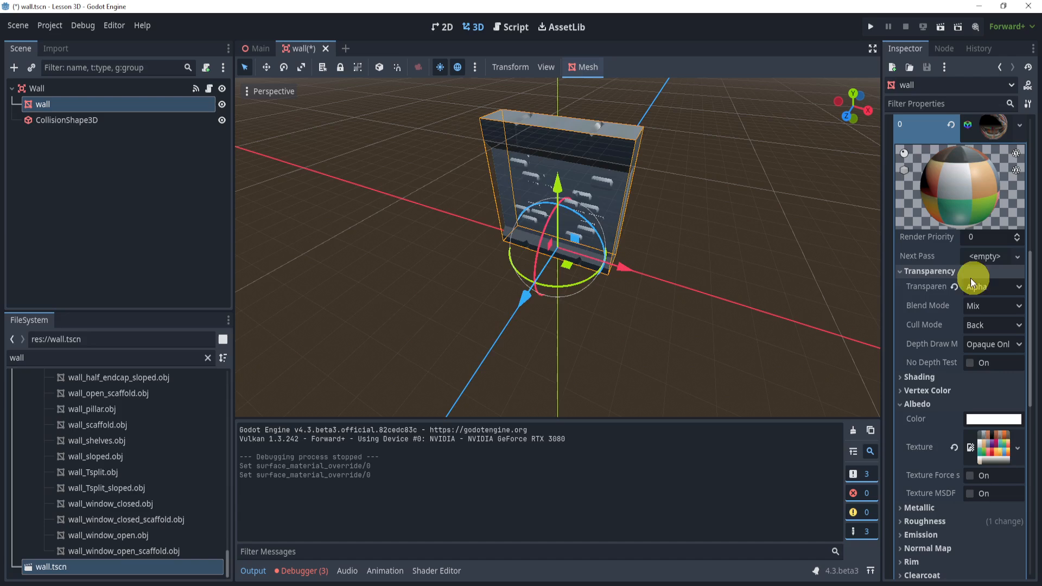
left_click(992, 286)
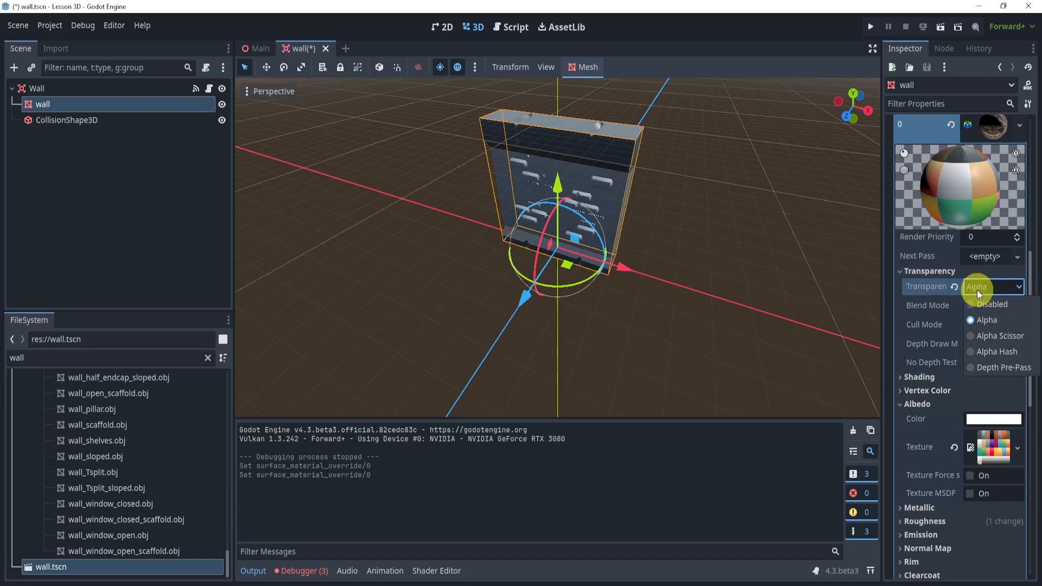
left_click(986, 320)
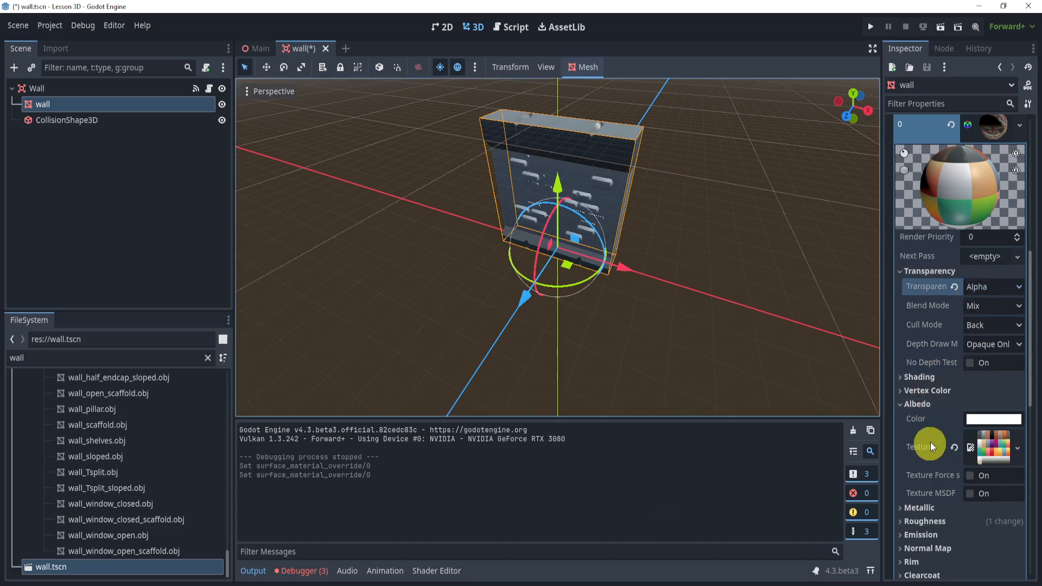
left_click(992, 418)
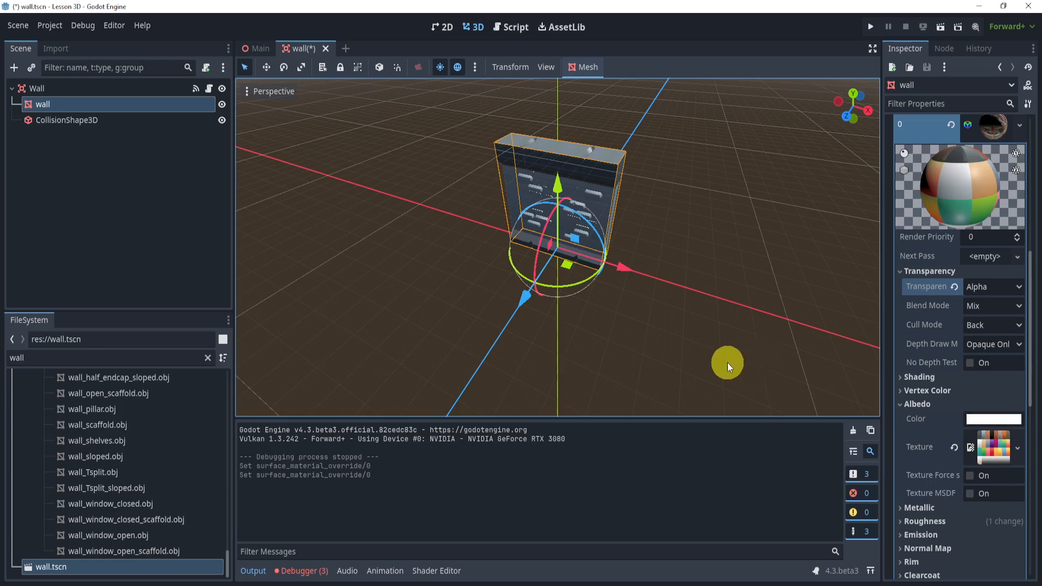
left_click(515, 27)
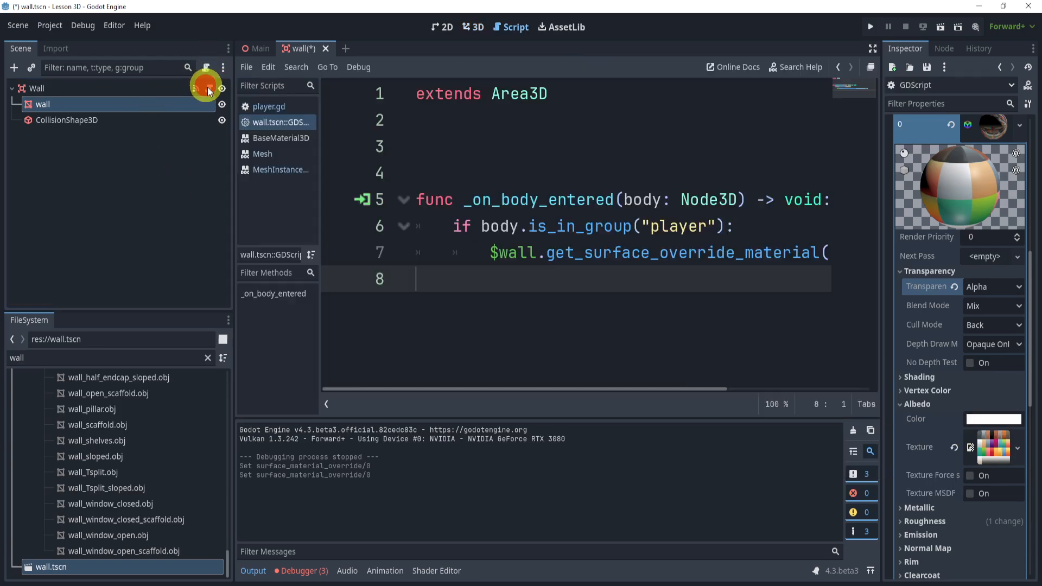
Step: Float the script editor into its own window and select get_surface_override_material
left_click(873, 47)
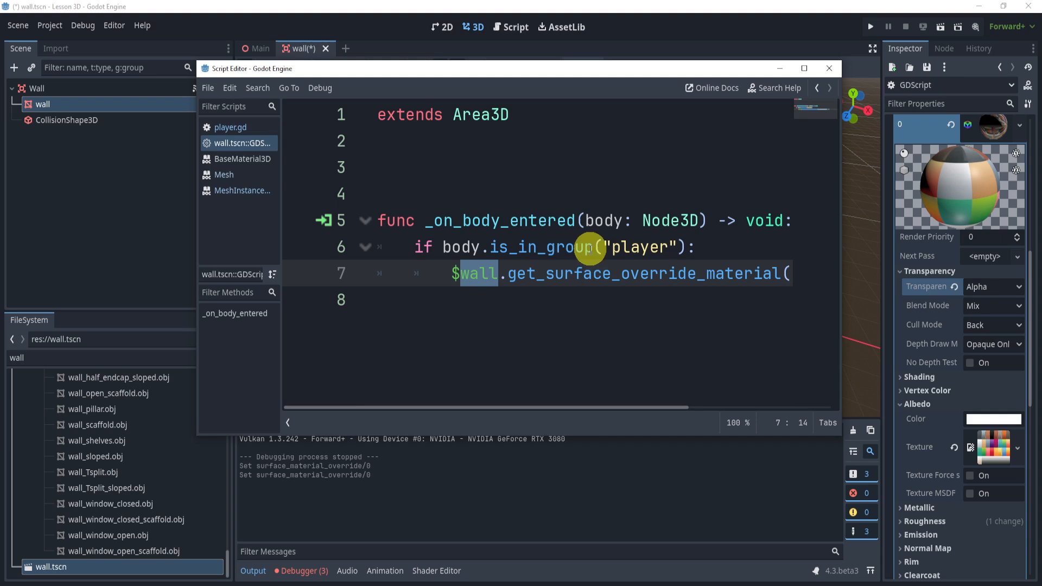
double_click(639, 273)
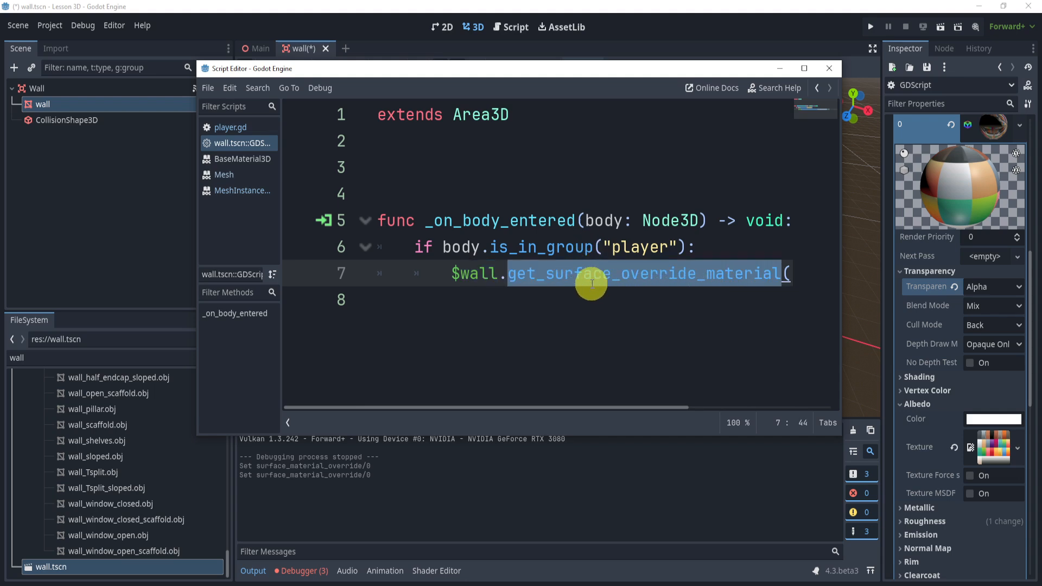
mouse_move(241, 191)
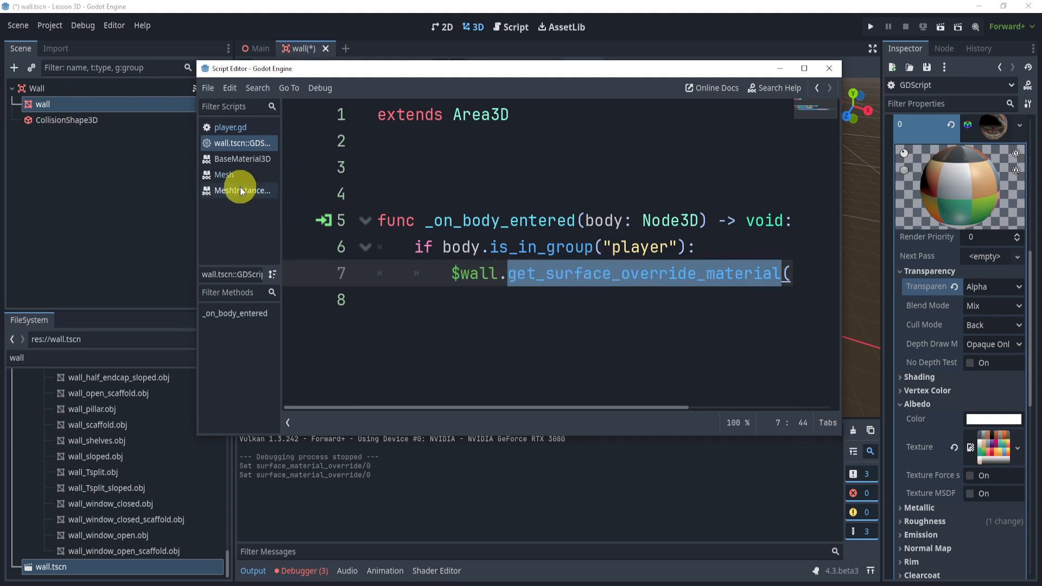
left_click(244, 190)
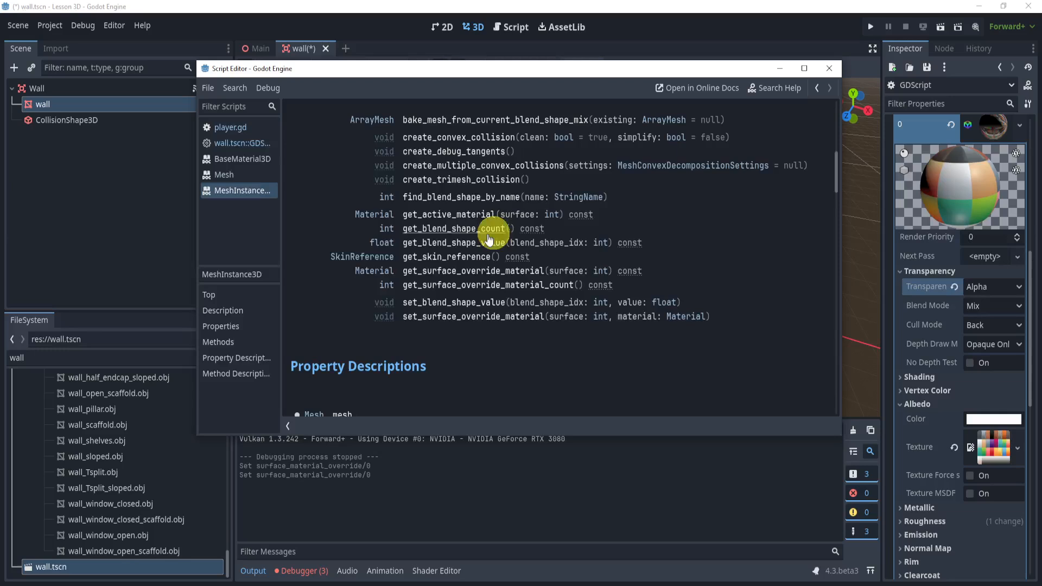
mouse_move(441, 261)
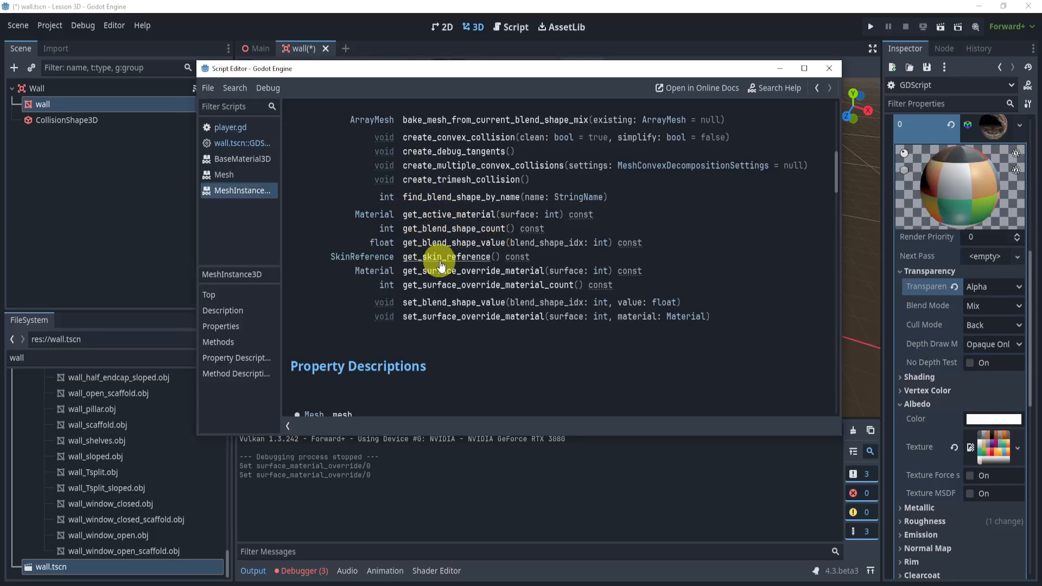
mouse_move(424, 308)
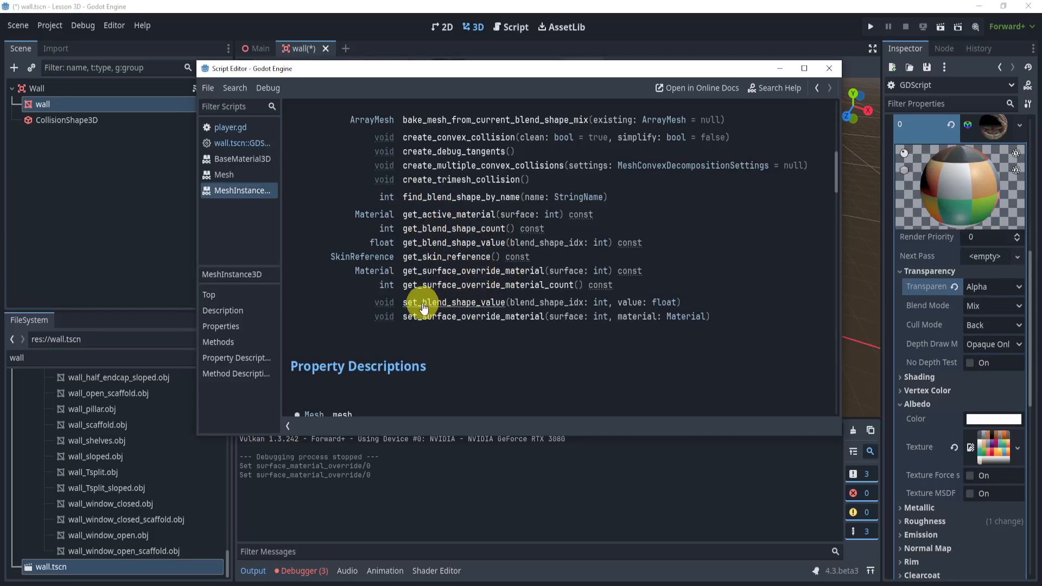
mouse_move(237, 186)
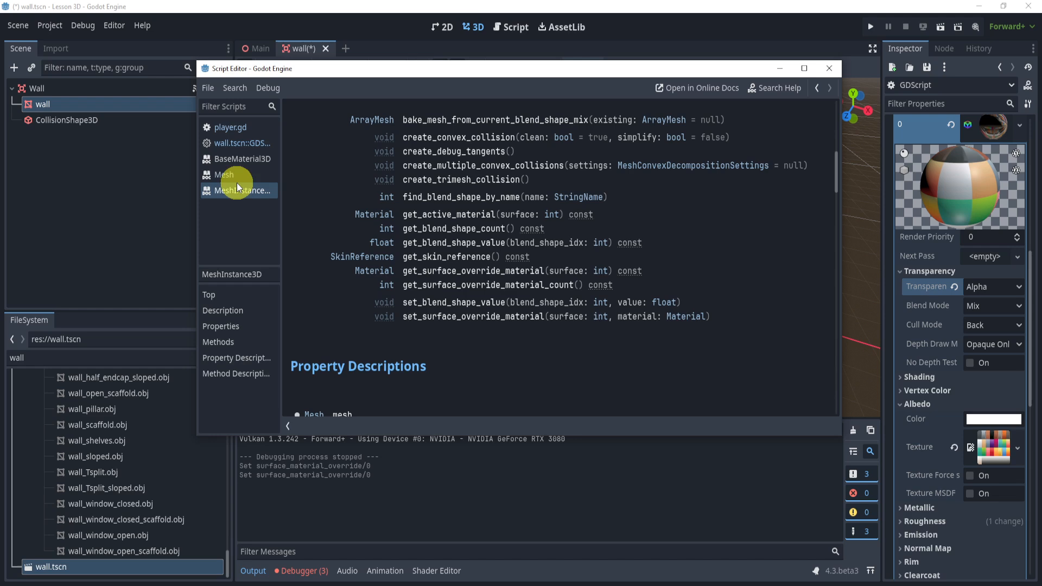
left_click(804, 68)
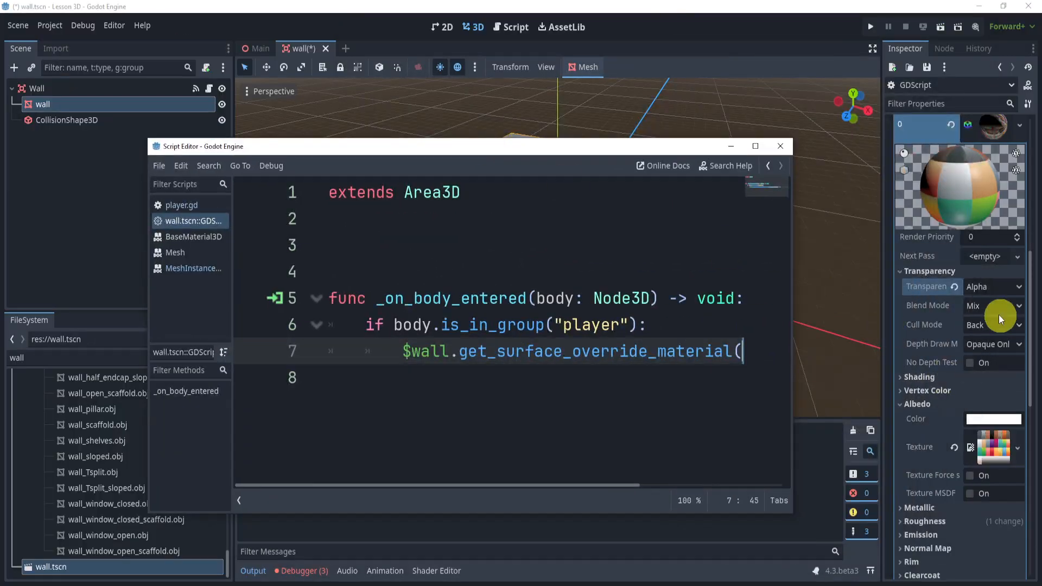
mouse_move(669, 312)
type("0).albedo_color.a = 0")
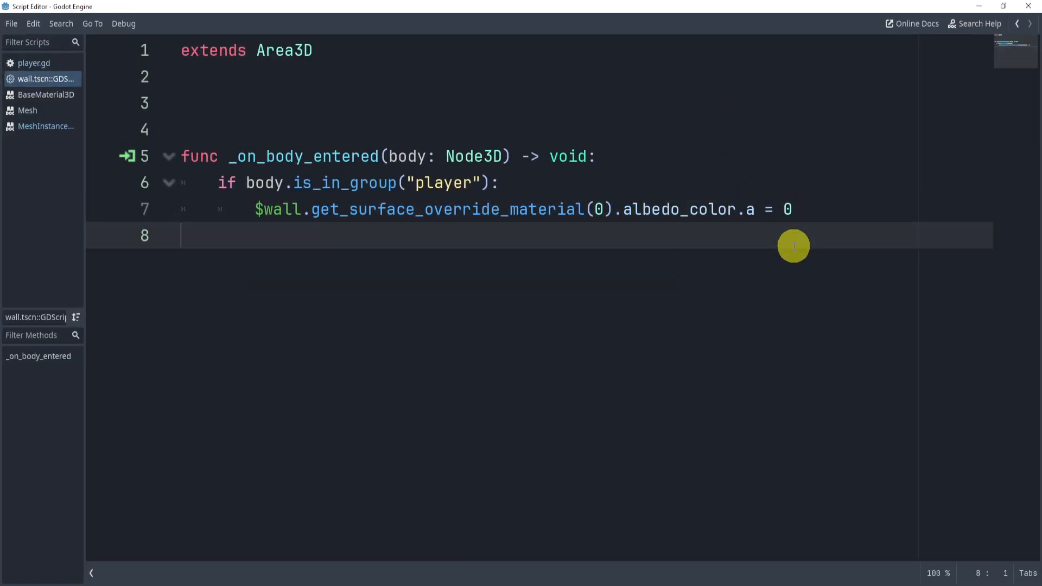
mouse_move(796, 224)
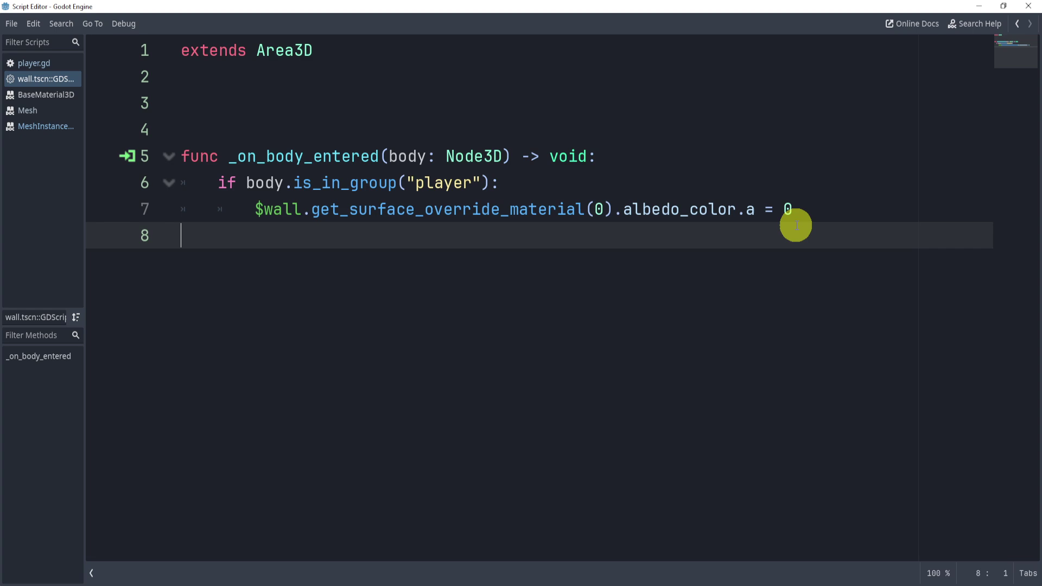
Step: Finish line 7 as $wall.get_surface_override_material(0).albedo_color.a = 0 and close the script window
left_click(791, 208)
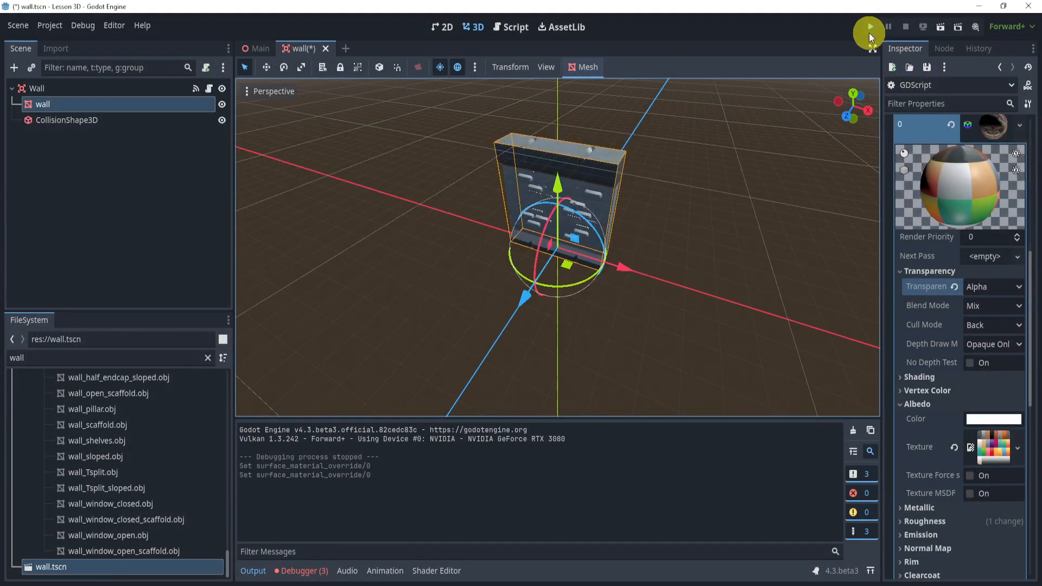
left_click(868, 26)
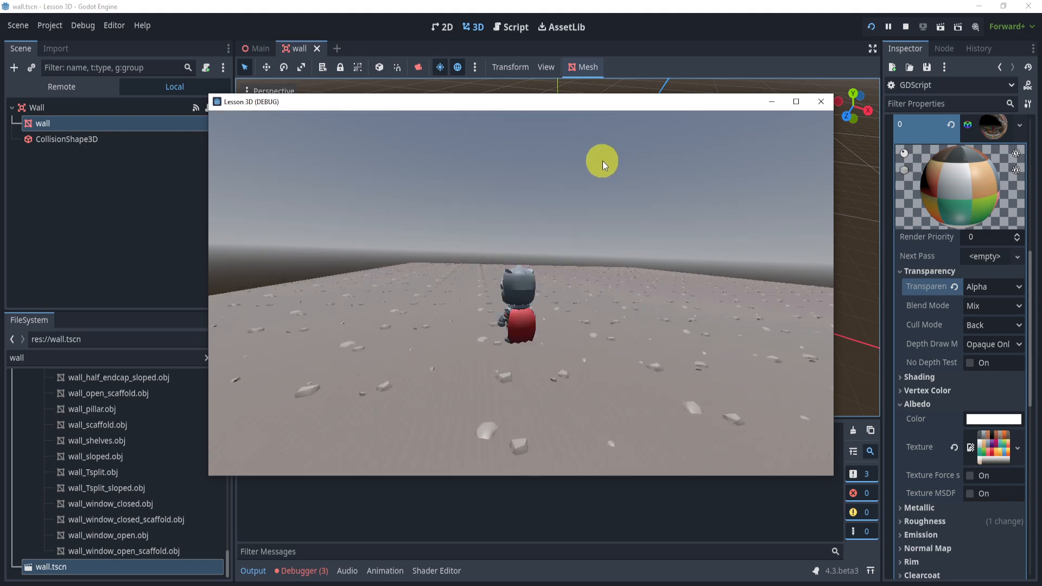
left_click(820, 102)
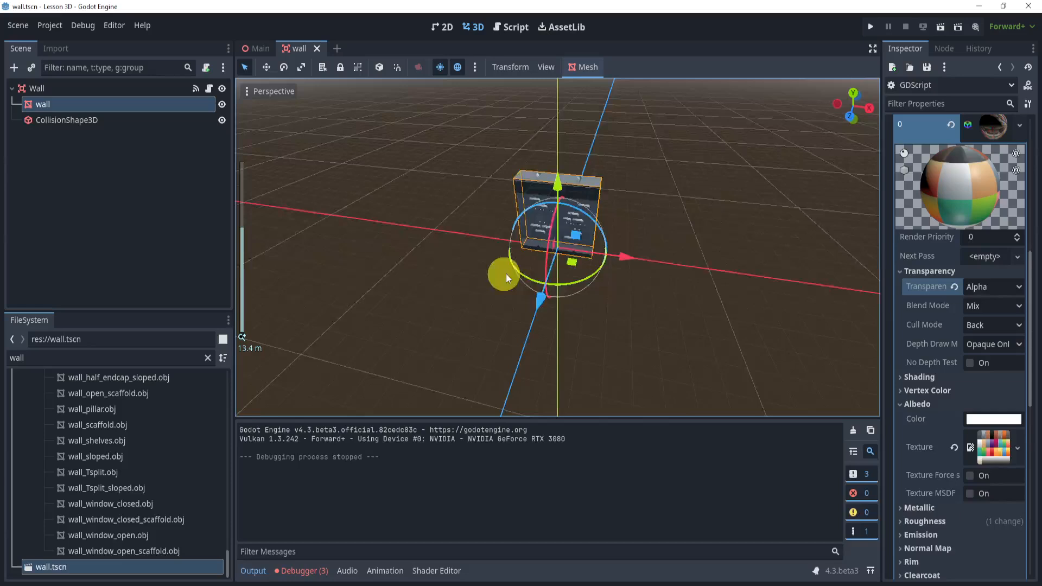